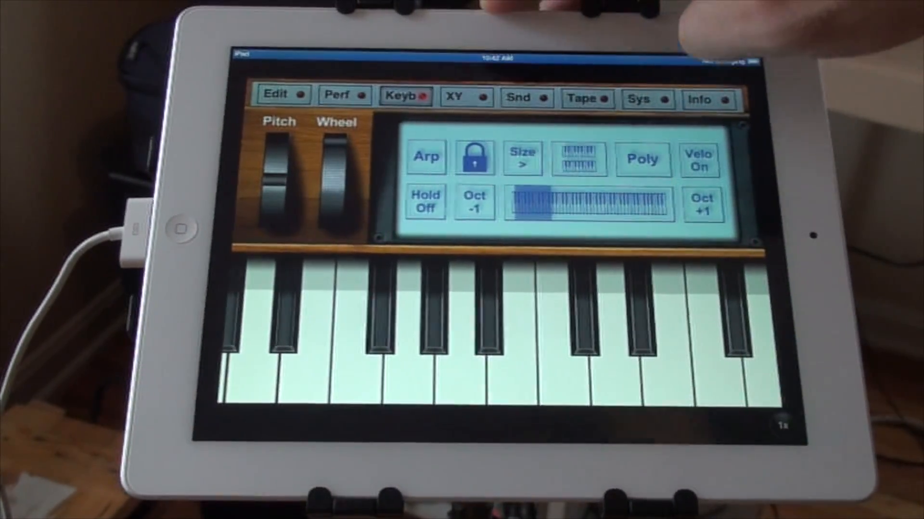
{"action": "left_click", "coordinate": [642, 99]}
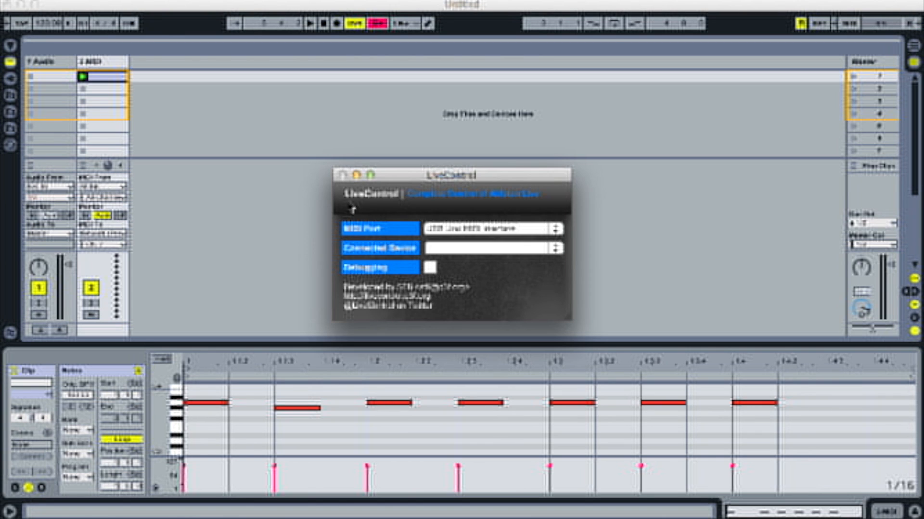
{"action": "mouse_move", "coordinate": [397, 239]}
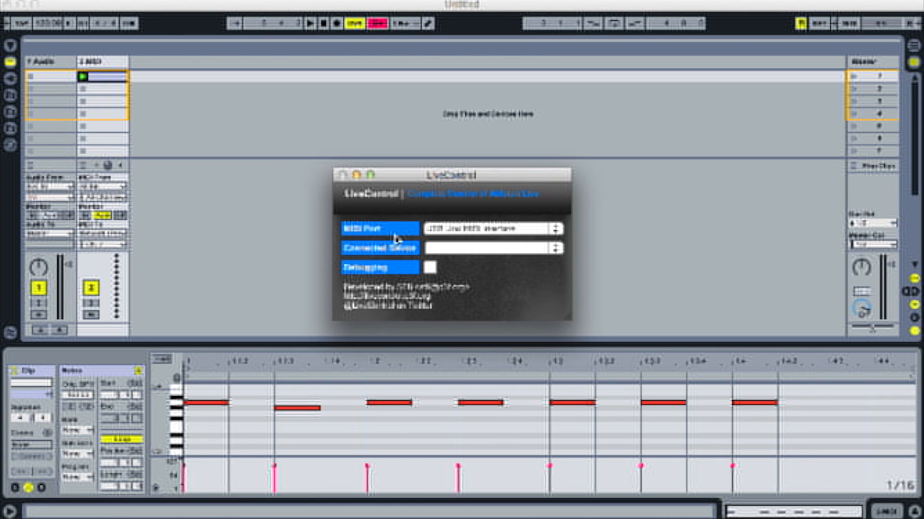